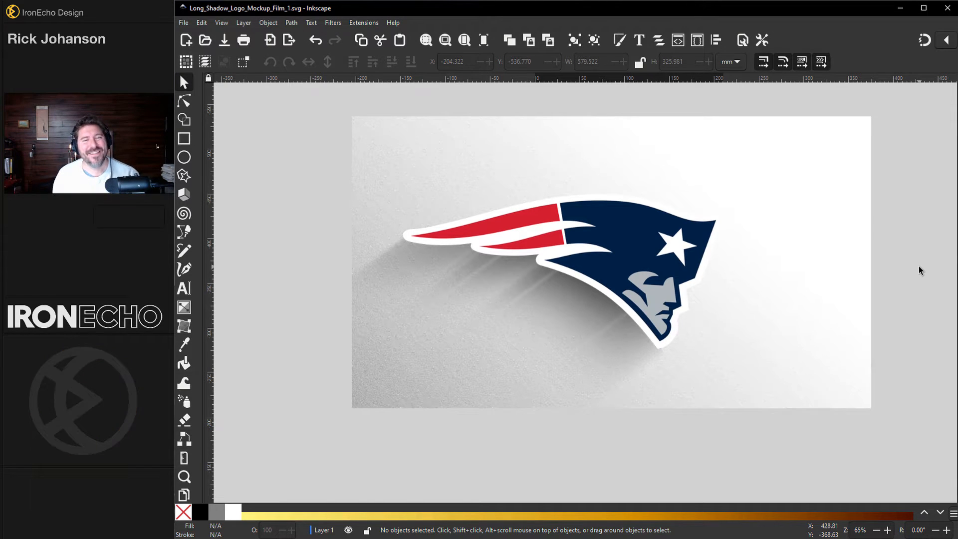
mouse_move(379, 263)
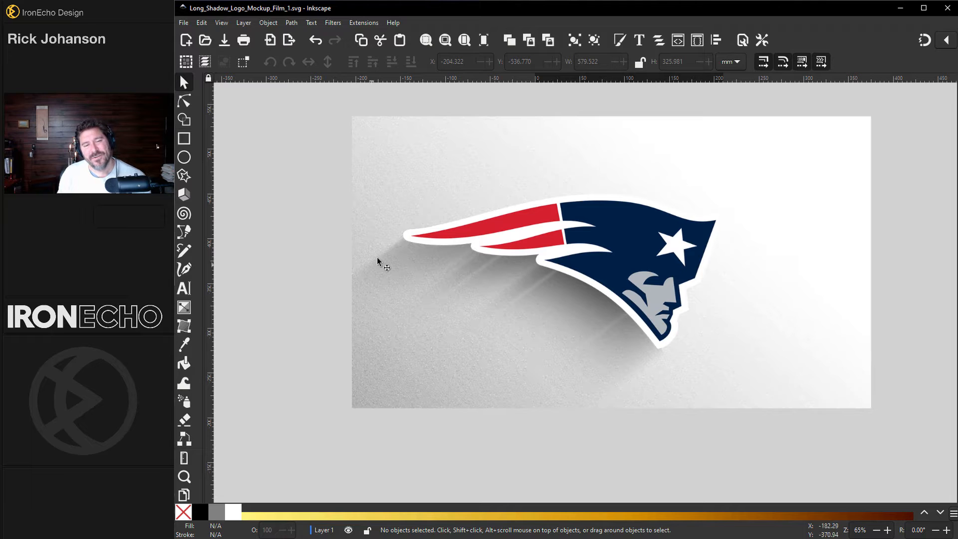
mouse_move(587, 322)
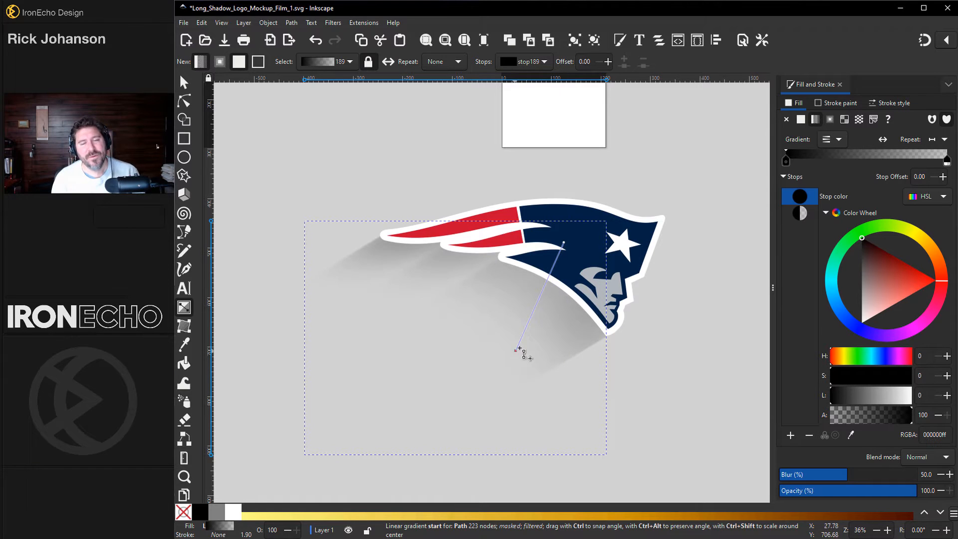
- Reposition the shadow's fade gradient start and end handles on the finished mockup
left_click_drag(519, 350, 412, 186)
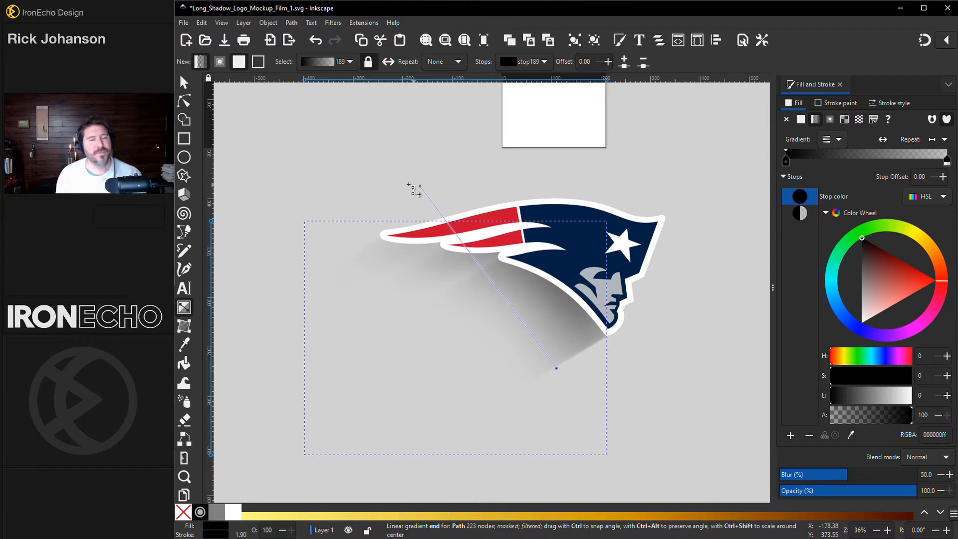
left_click_drag(420, 186, 398, 196)
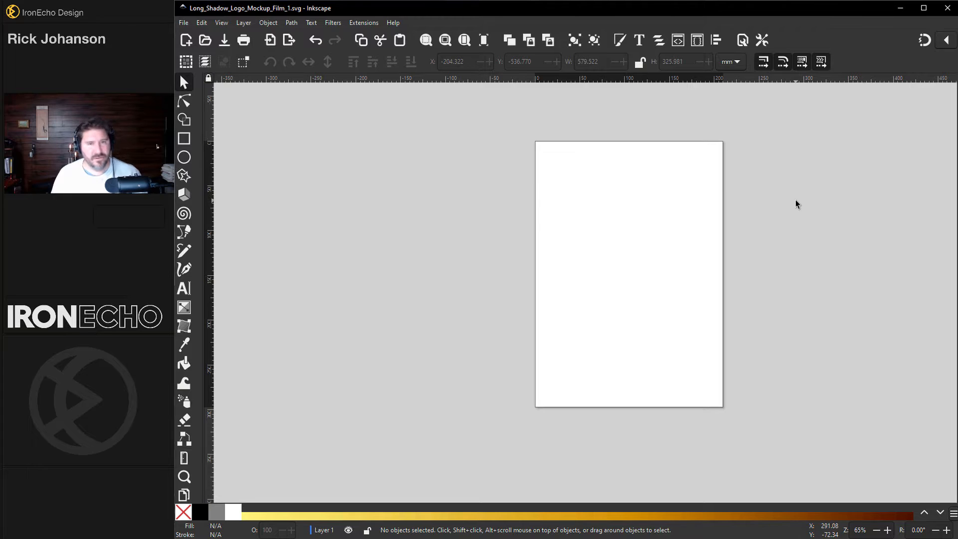
left_click(333, 22)
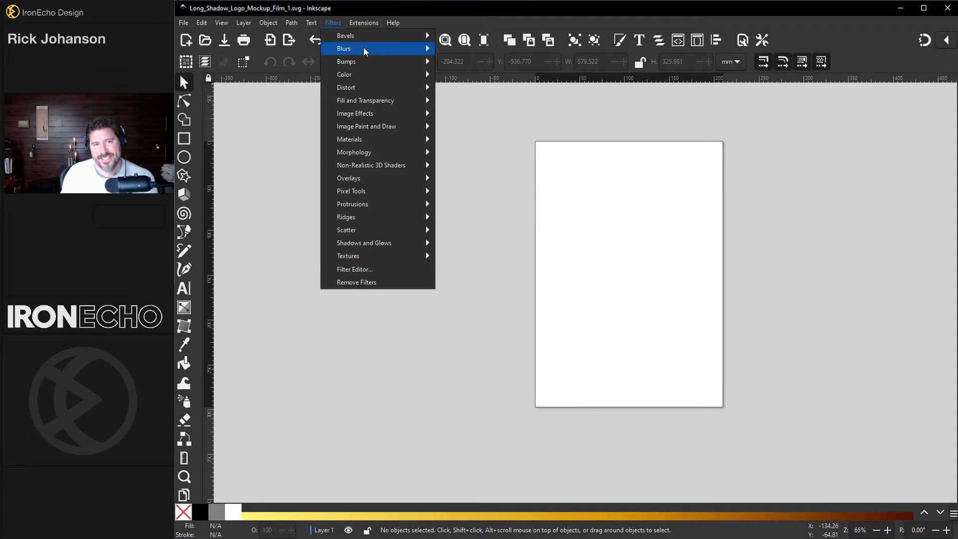
left_click(363, 22)
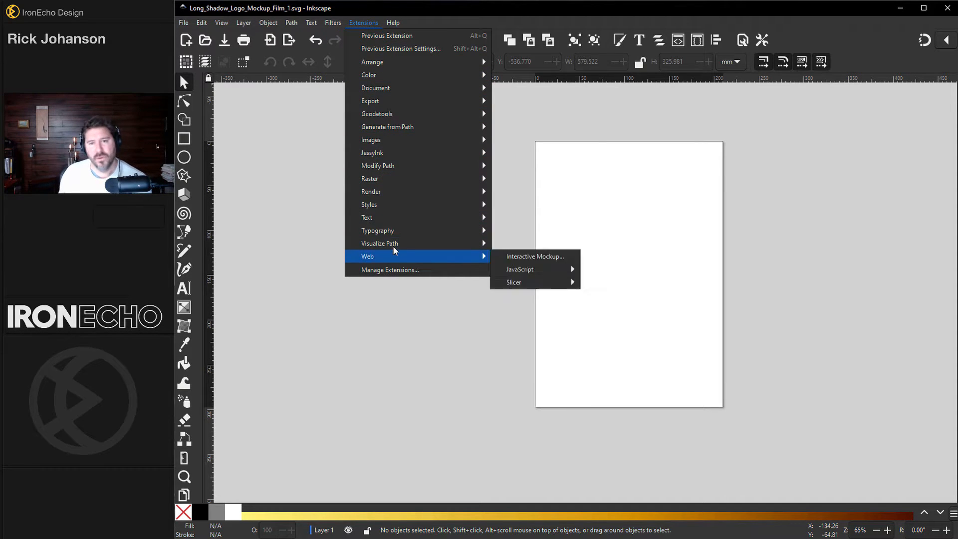
mouse_move(401, 134)
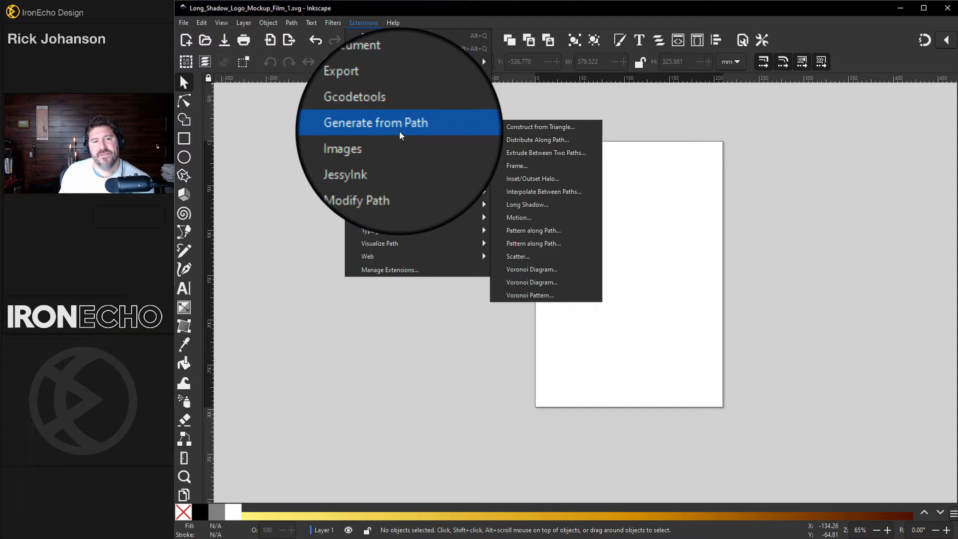
mouse_move(523, 201)
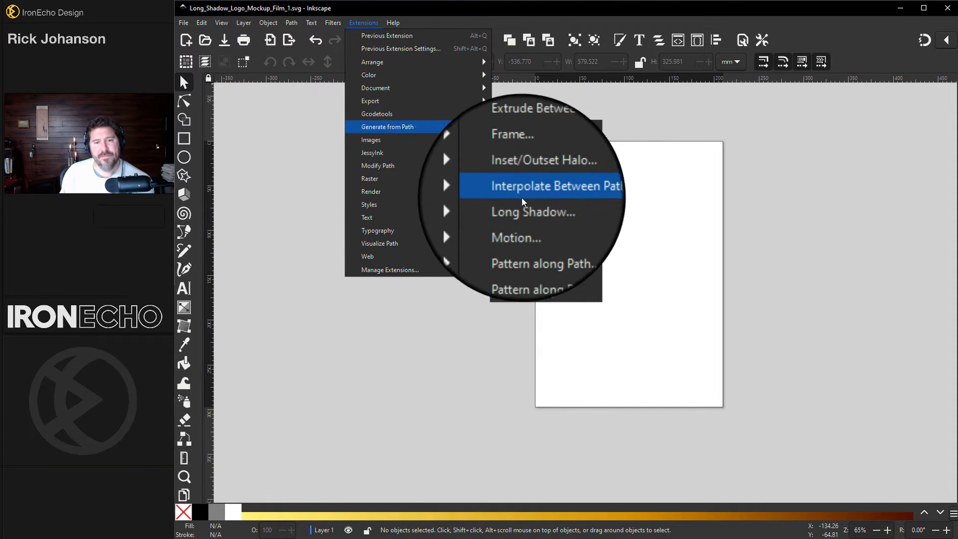
mouse_move(549, 208)
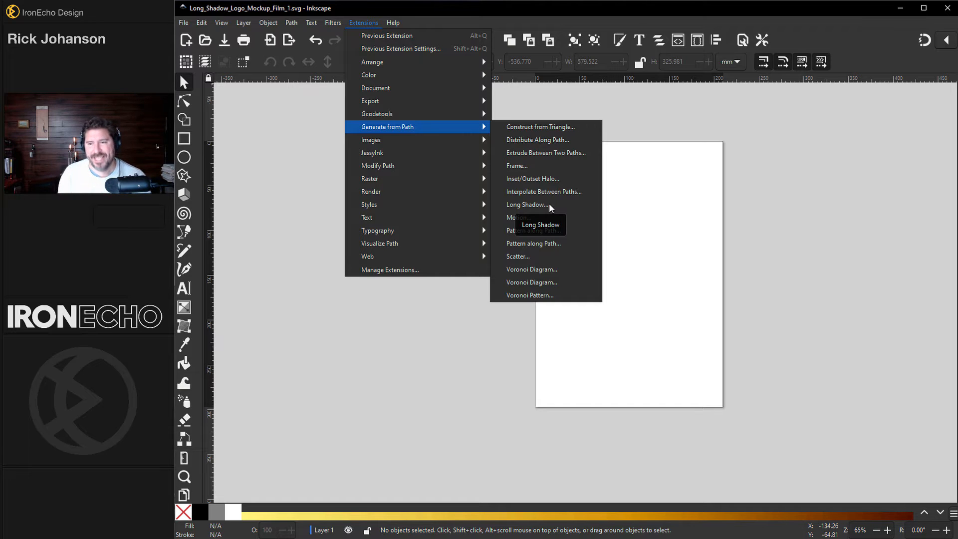
mouse_move(569, 208)
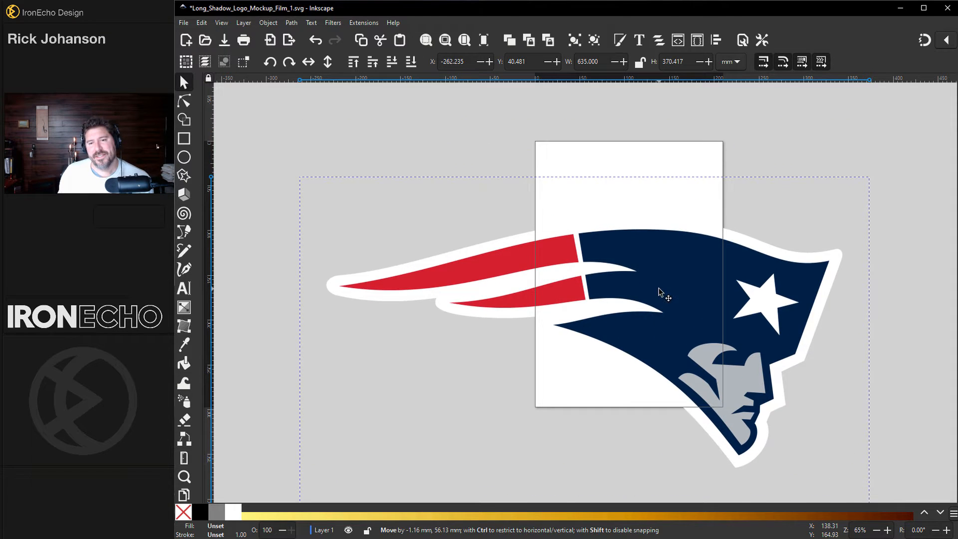
- Move the imported Patriots logo image into place over the page
left_click_drag(660, 294, 691, 229)
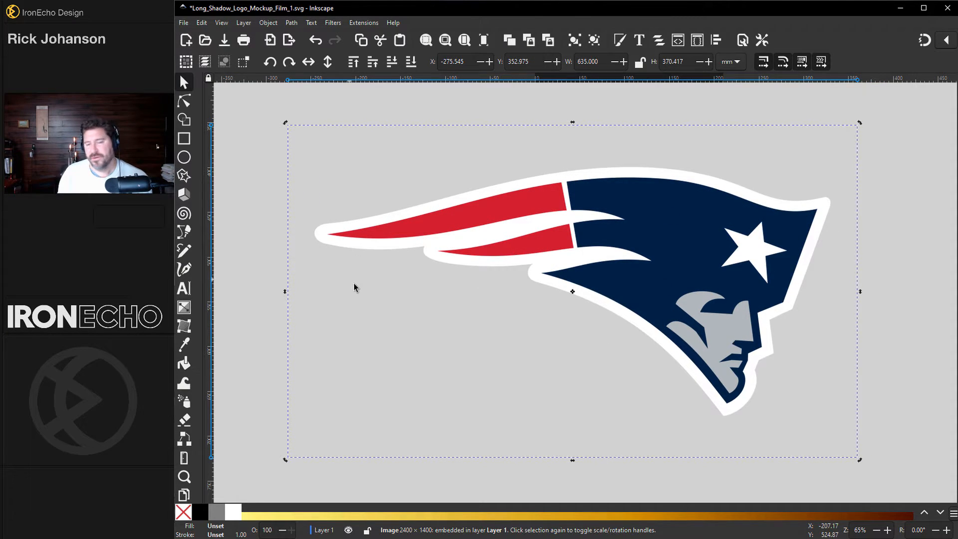
- Switch to the Paint Bucket tool with Fill by set to Alpha for tracing the logo silhouette
left_click(283, 377)
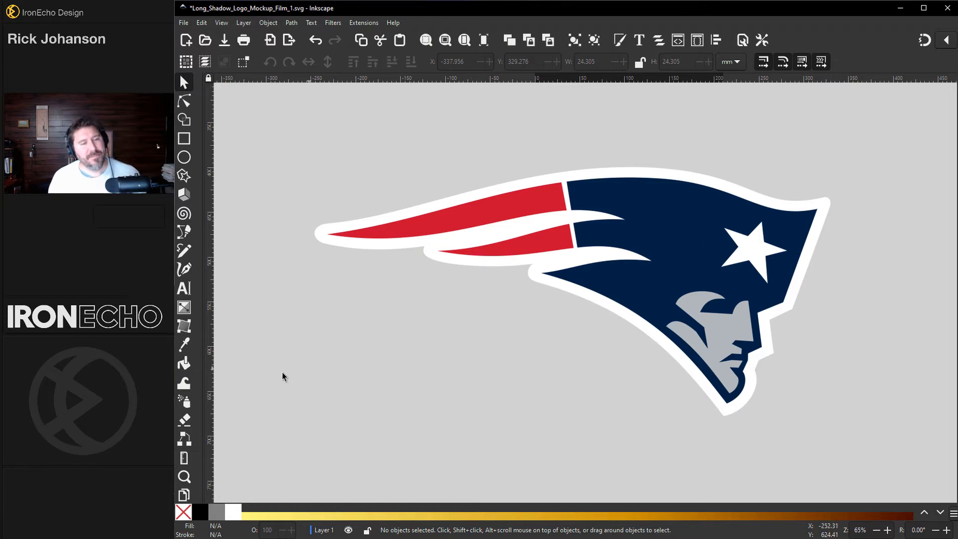
left_click(184, 363)
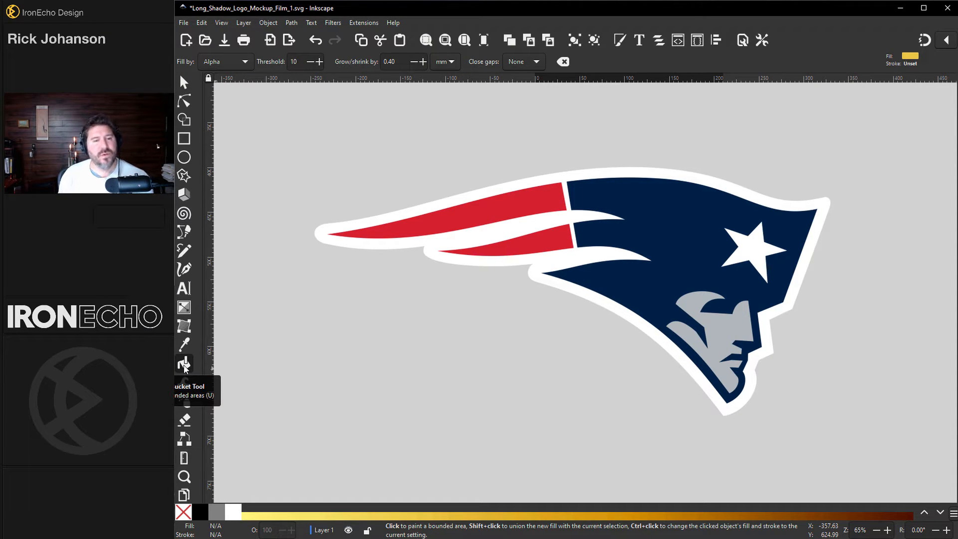
left_click(183, 82)
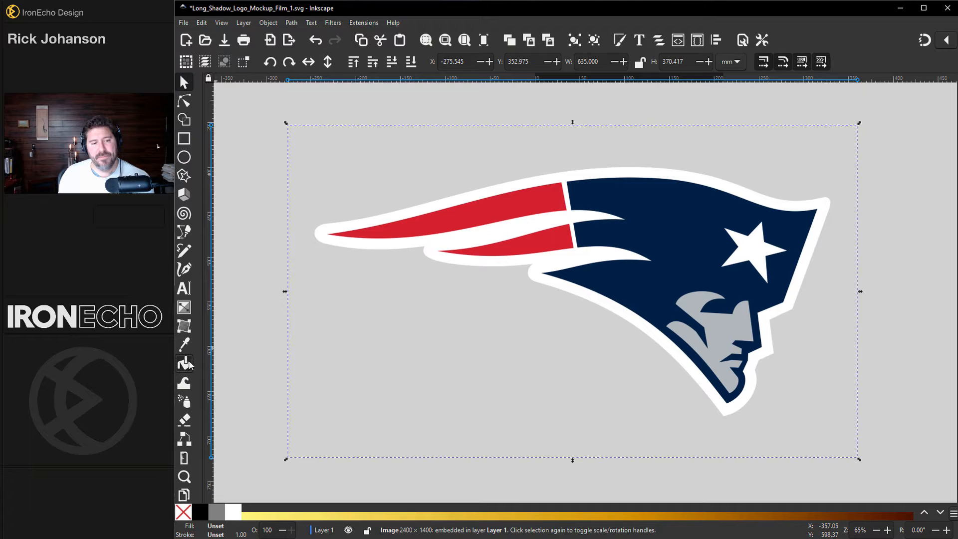
left_click(184, 363)
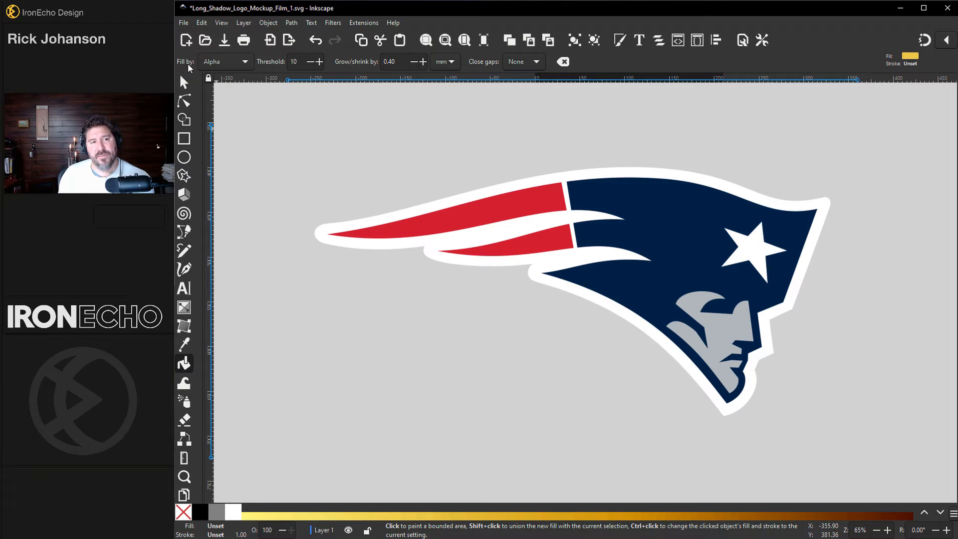
left_click(245, 62)
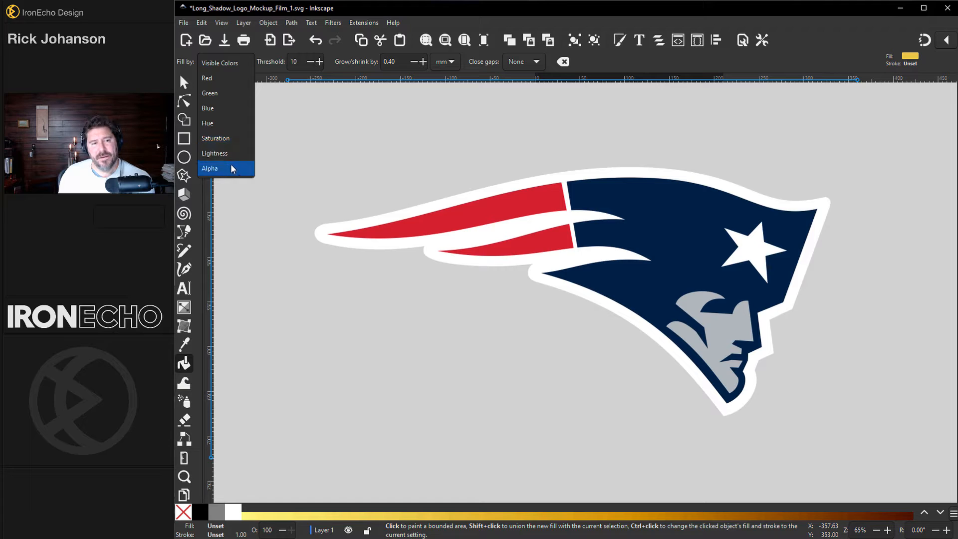
left_click(210, 168)
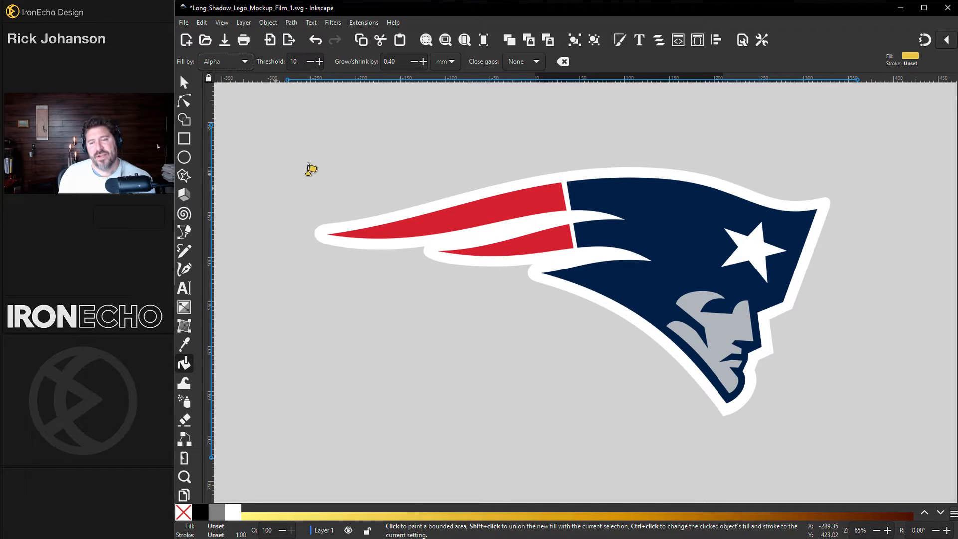
mouse_move(687, 301)
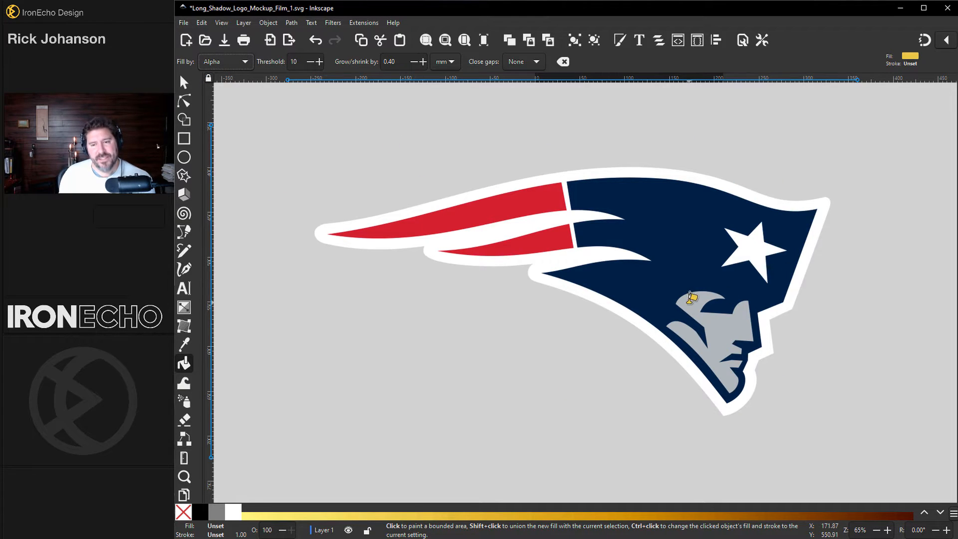
mouse_move(613, 178)
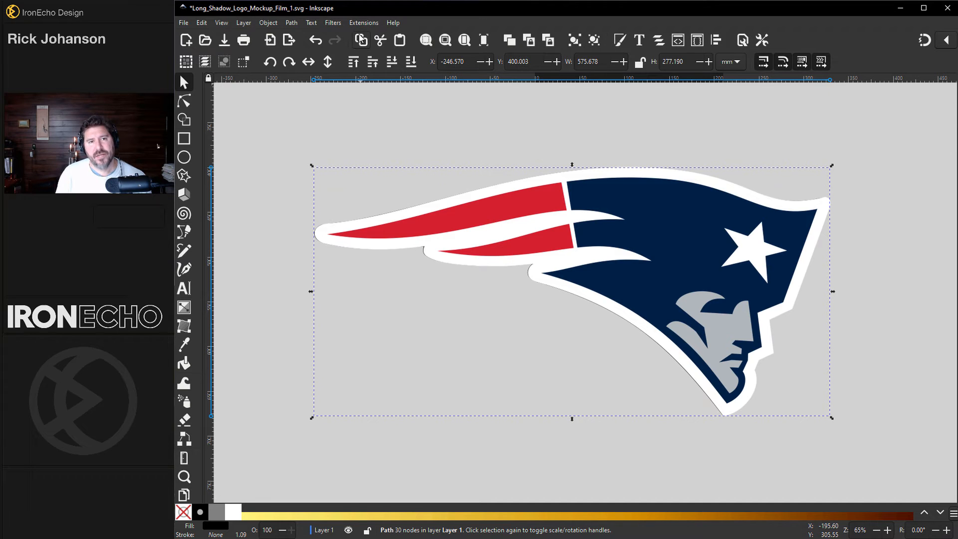
- Apply the Long Shadow extension to the silhouette with length 200, angle 145 and live preview on
left_click(363, 22)
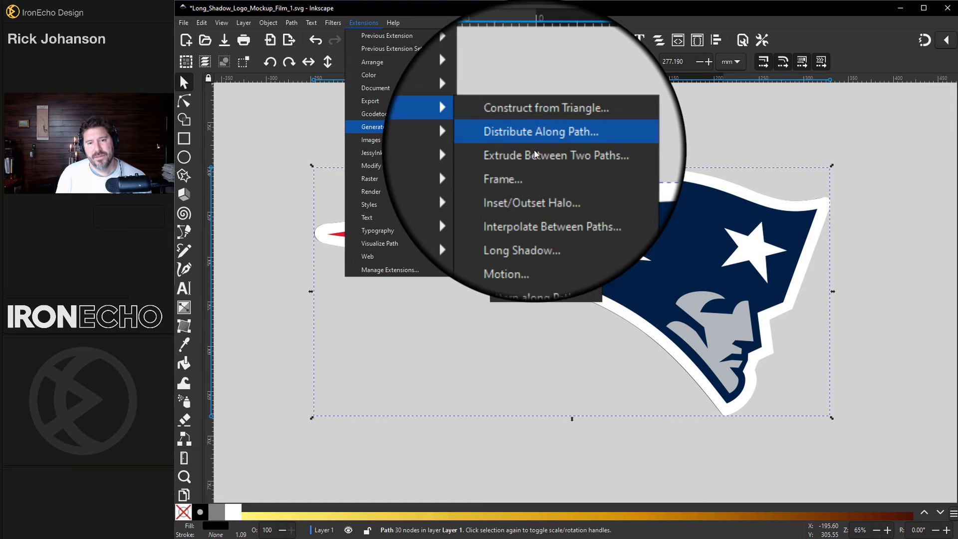
left_click(522, 250)
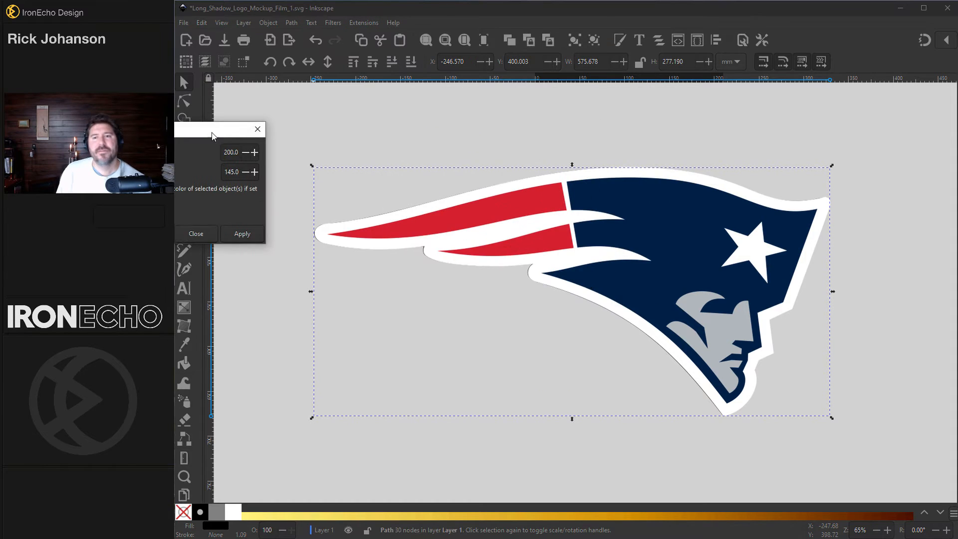
left_click_drag(211, 129, 757, 55)
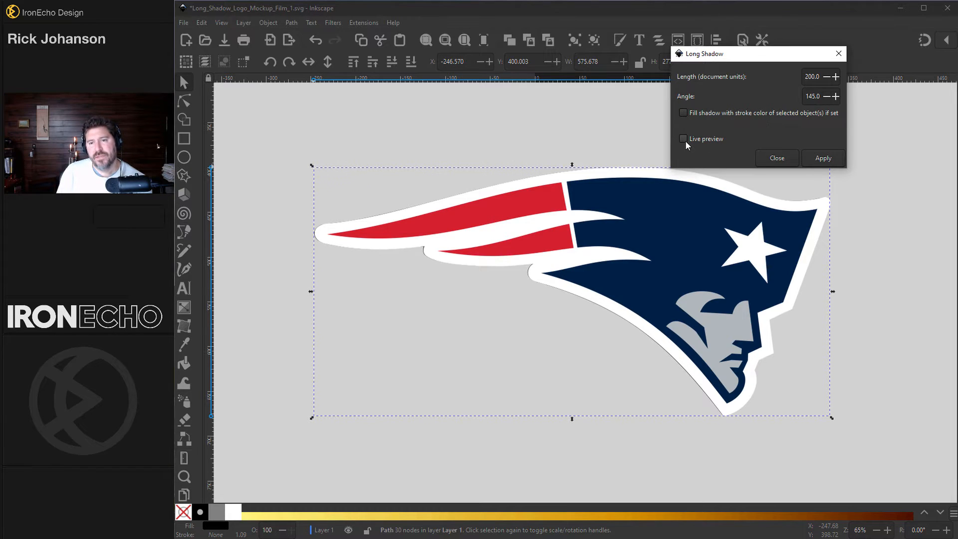
left_click(683, 139)
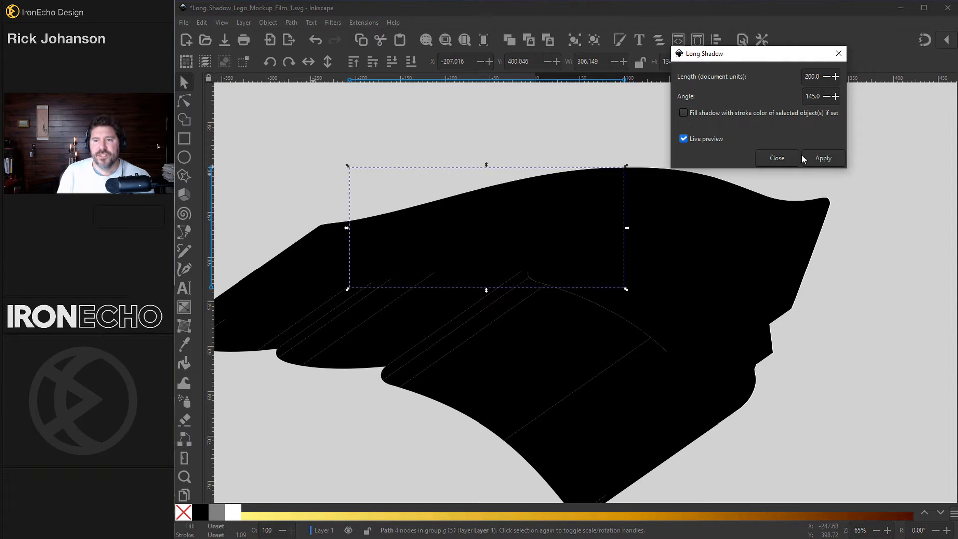
mouse_move(761, 203)
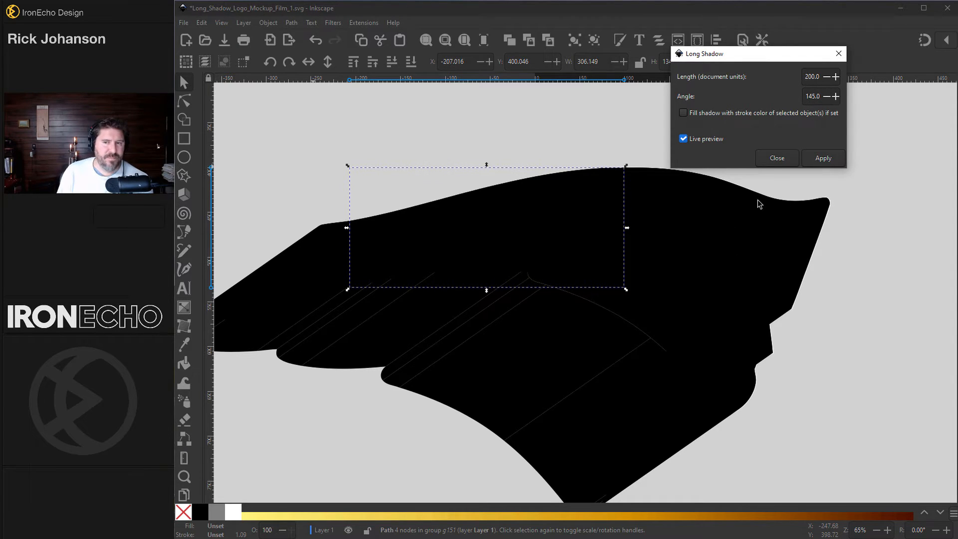
left_click(777, 157)
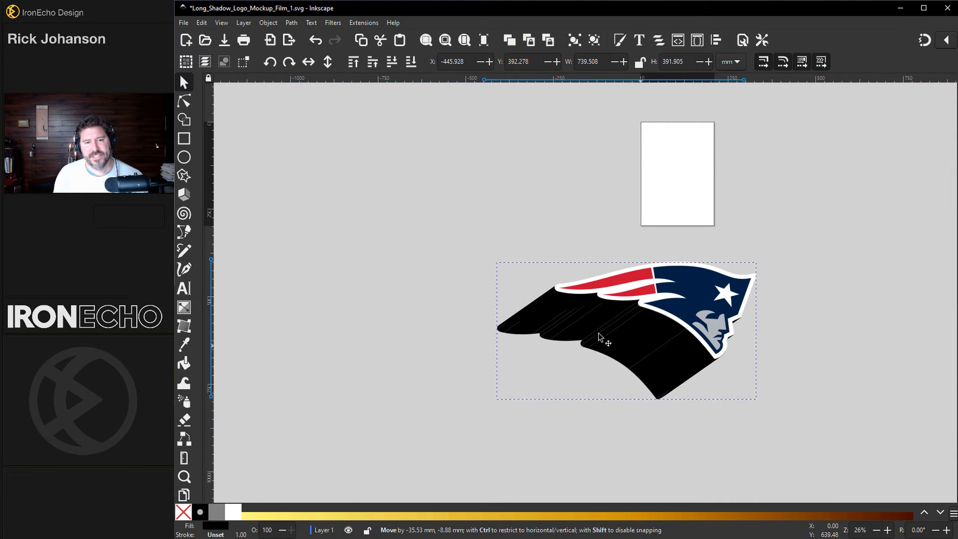
- Slide the generated shadow groups left, away from and apart from the logo
left_click_drag(599, 340, 383, 187)
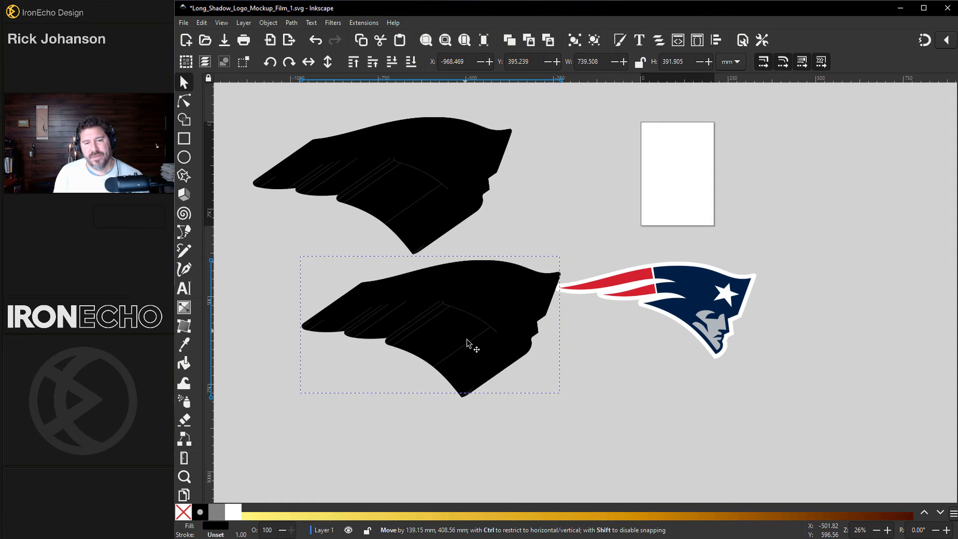
left_click_drag(467, 342, 484, 383)
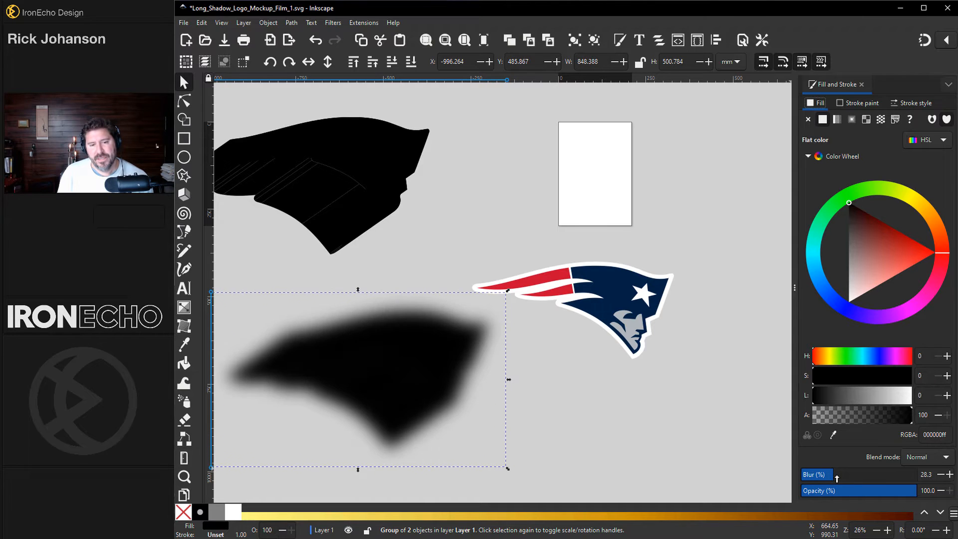
- Blur then unblur the shadow copy and reshape it into a single downward-sweeping black path
left_click(821, 475)
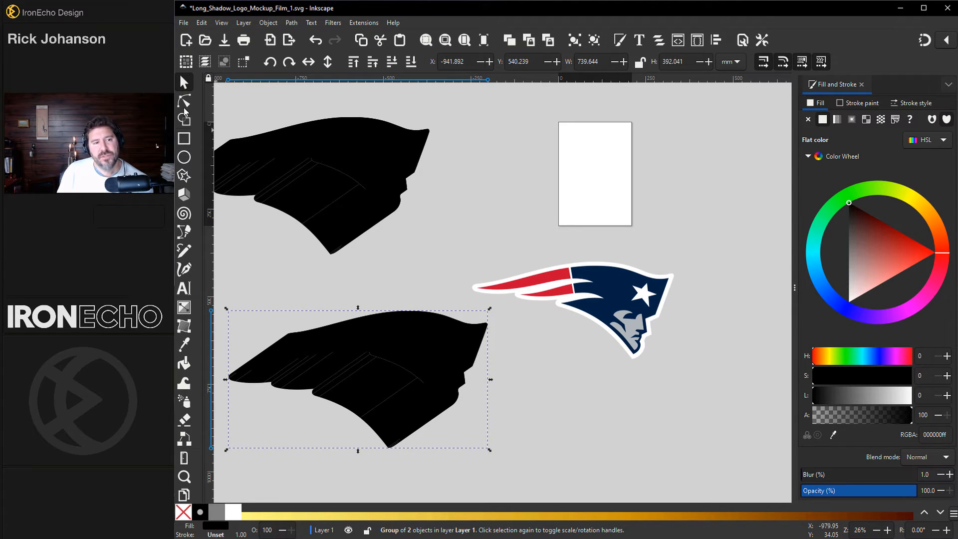
left_click(184, 102)
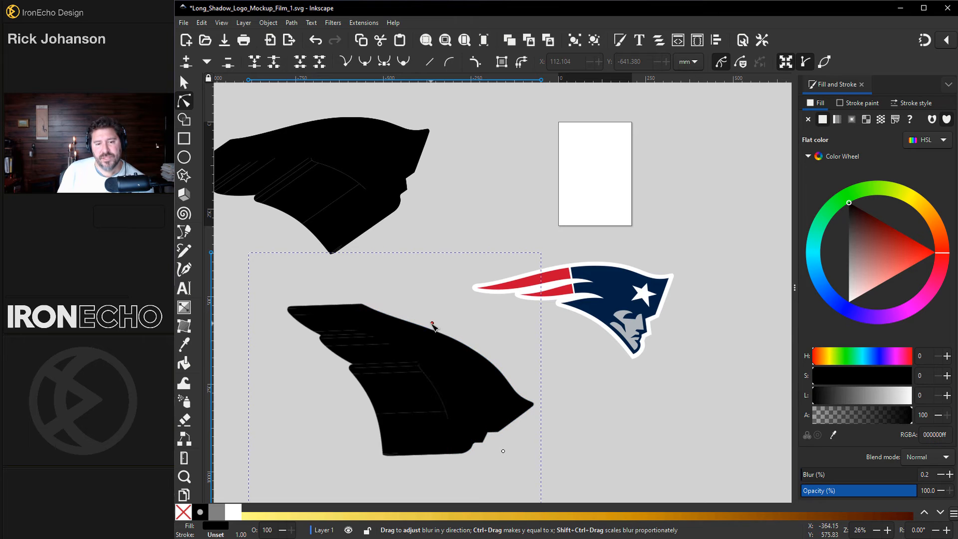
left_click_drag(432, 324, 449, 301)
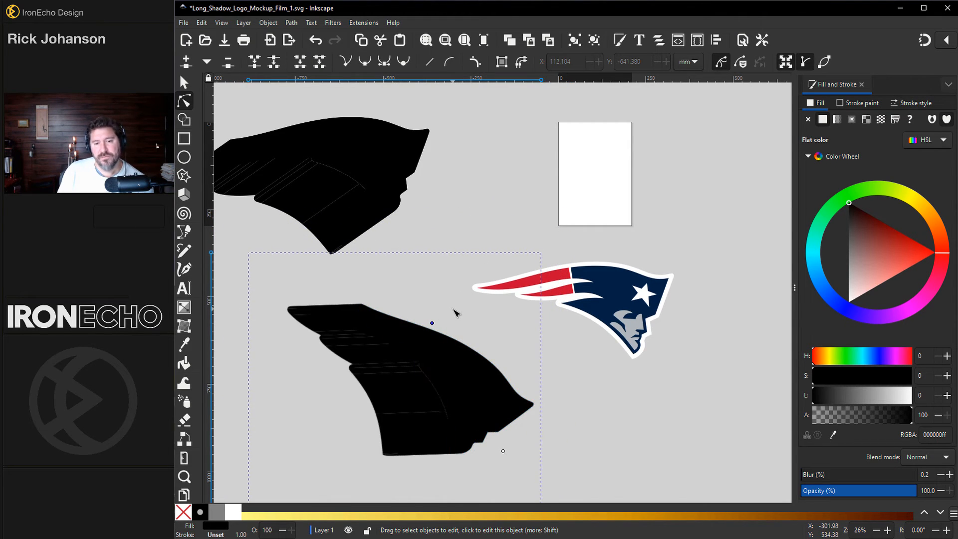
mouse_move(299, 357)
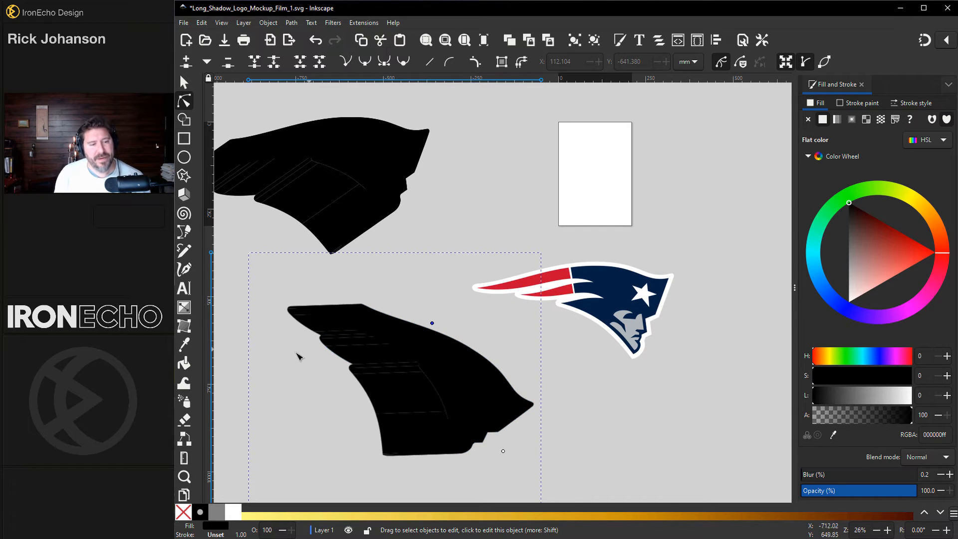
mouse_move(226, 207)
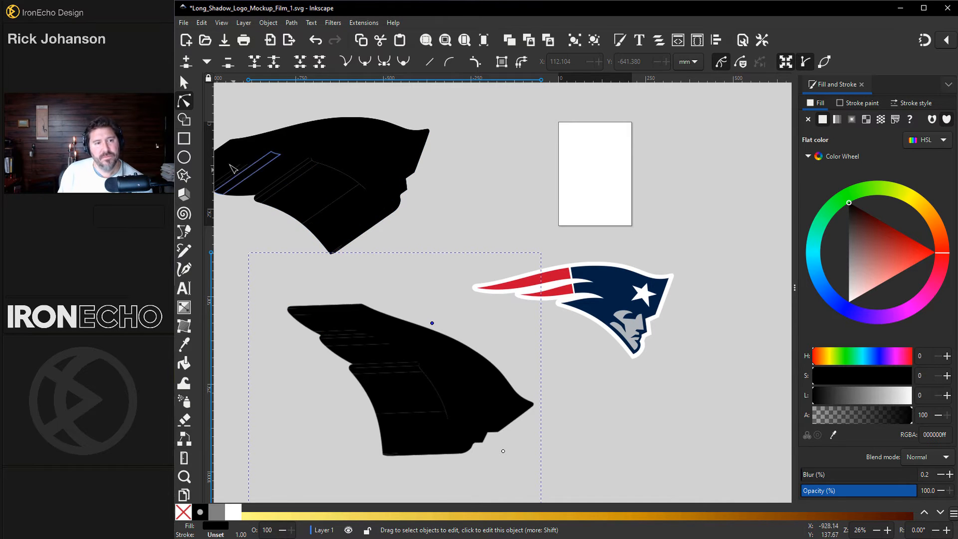
left_click(184, 158)
type("1")
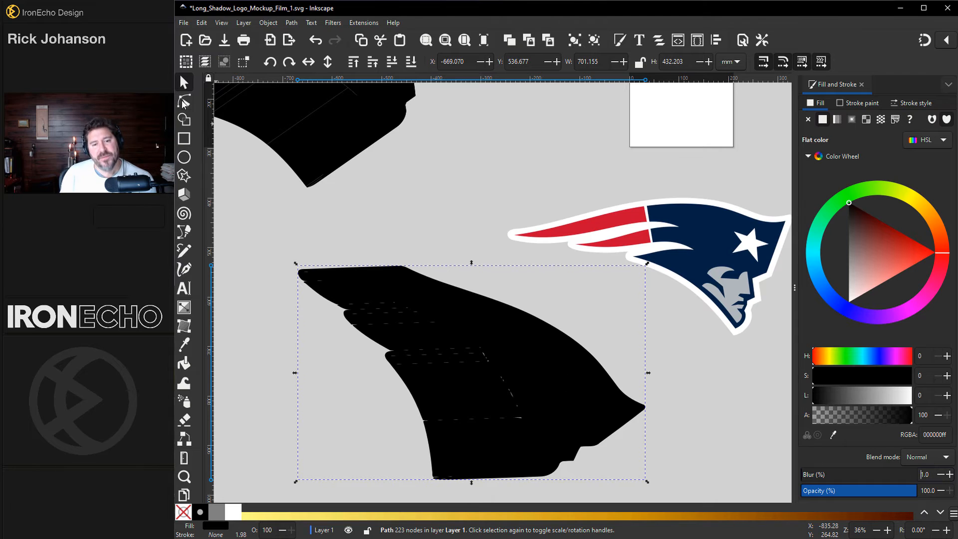
- Blur the lower black shadow shape up to 50% so its edges turn soft and smoky
left_click(183, 101)
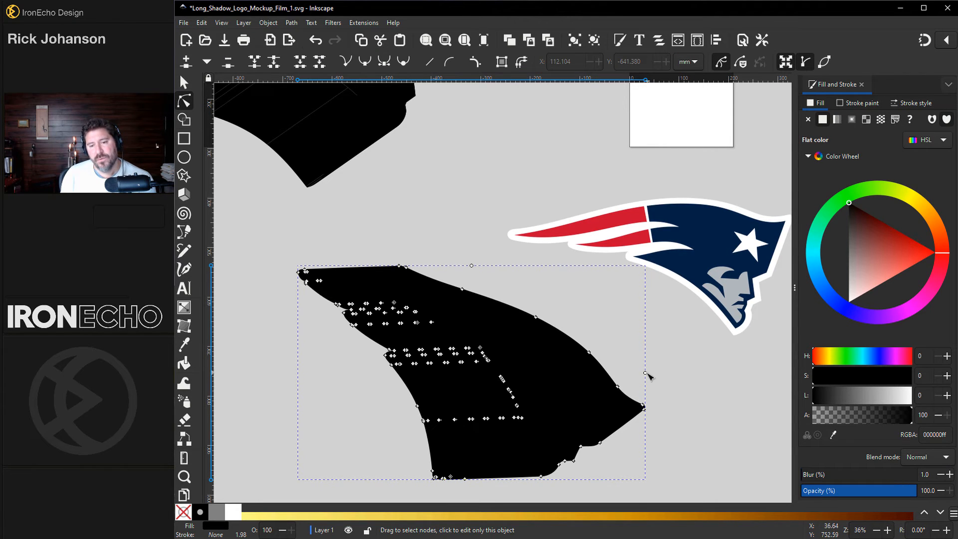
left_click_drag(646, 372, 703, 372)
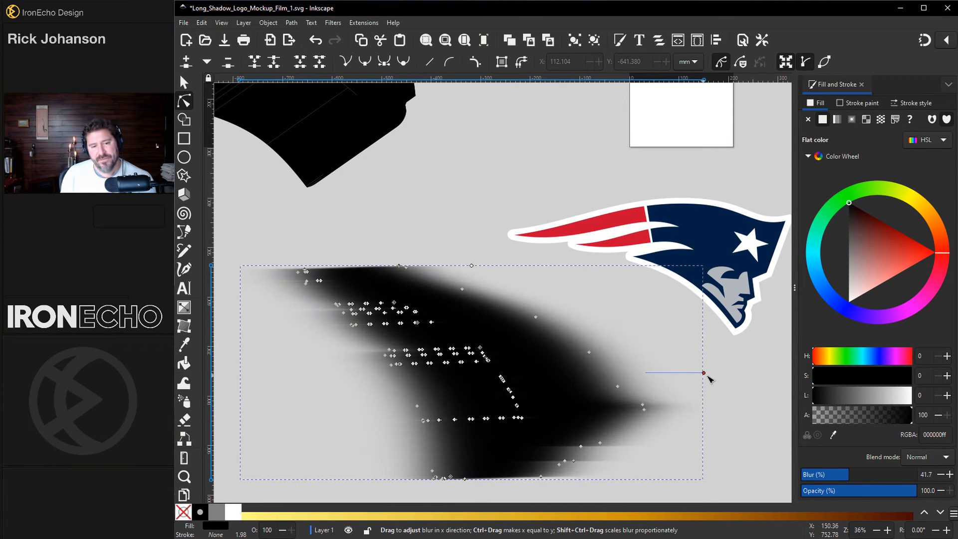
left_click_drag(703, 373, 728, 372)
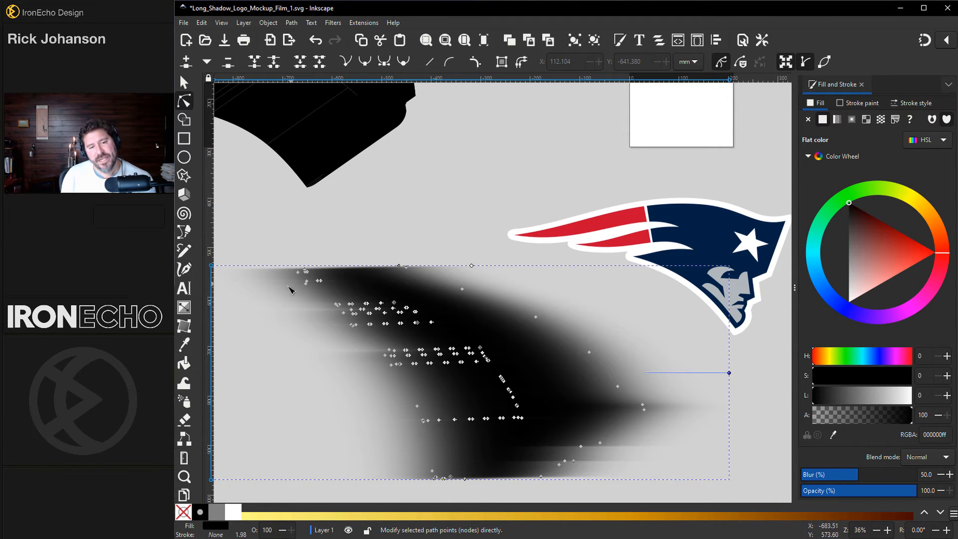
mouse_move(374, 260)
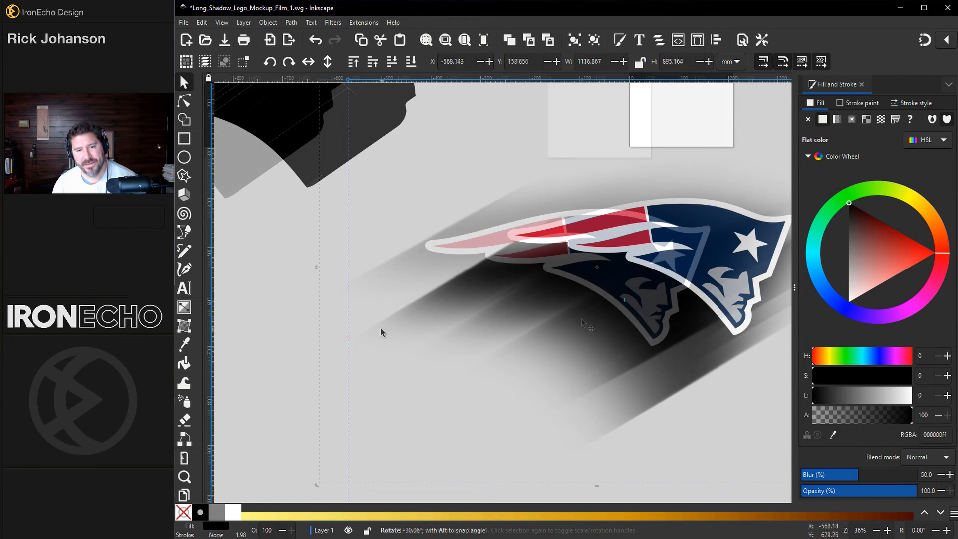
- Rotate the blurred shadow and position it underneath the logo trailing down-left
left_click(184, 102)
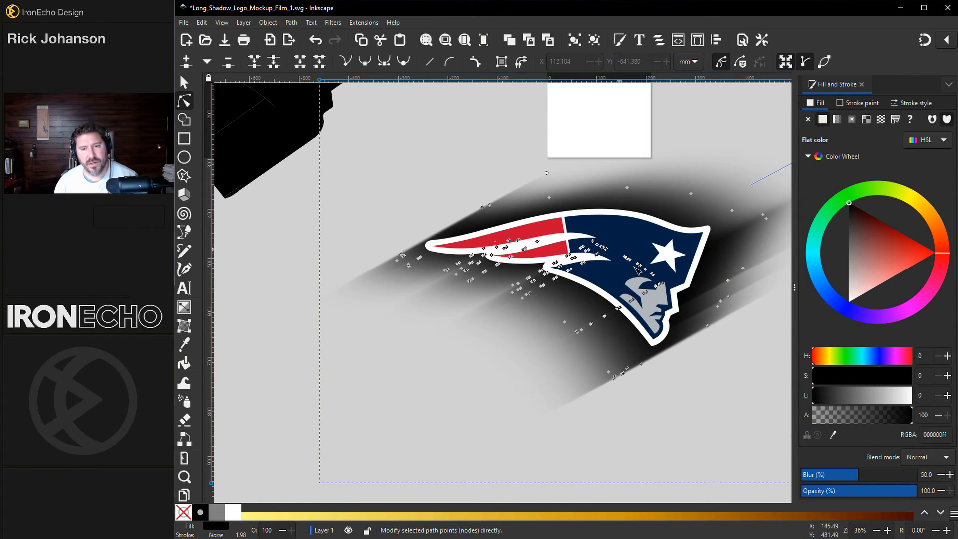
left_click(183, 82)
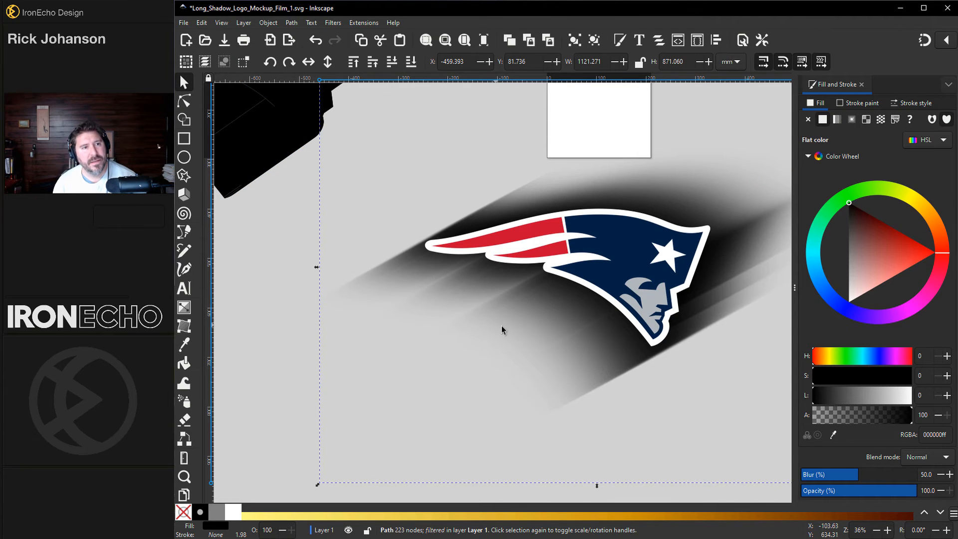
left_click_drag(503, 330, 585, 291)
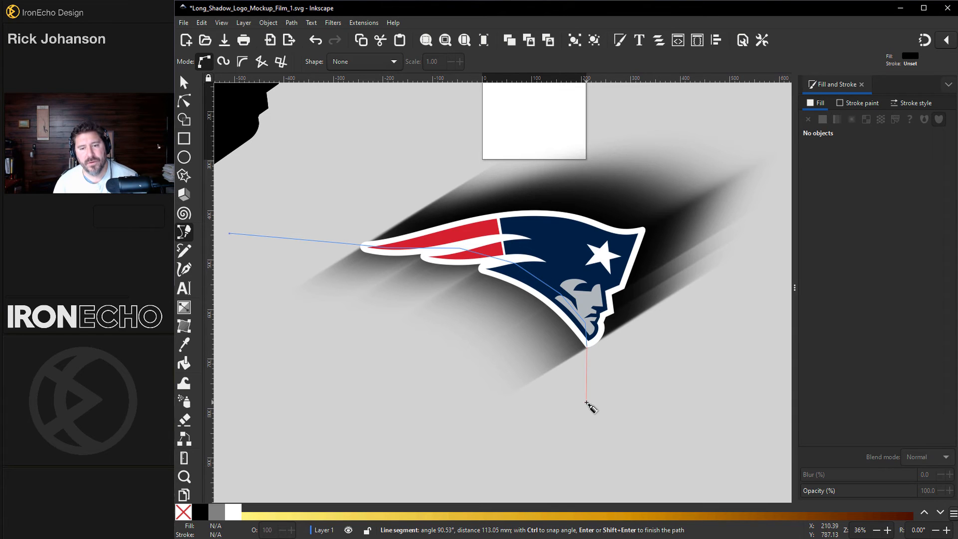
- Draw a white polygon and set it as the shadow's mask via Object > Mask > Set Mask
left_click(230, 235)
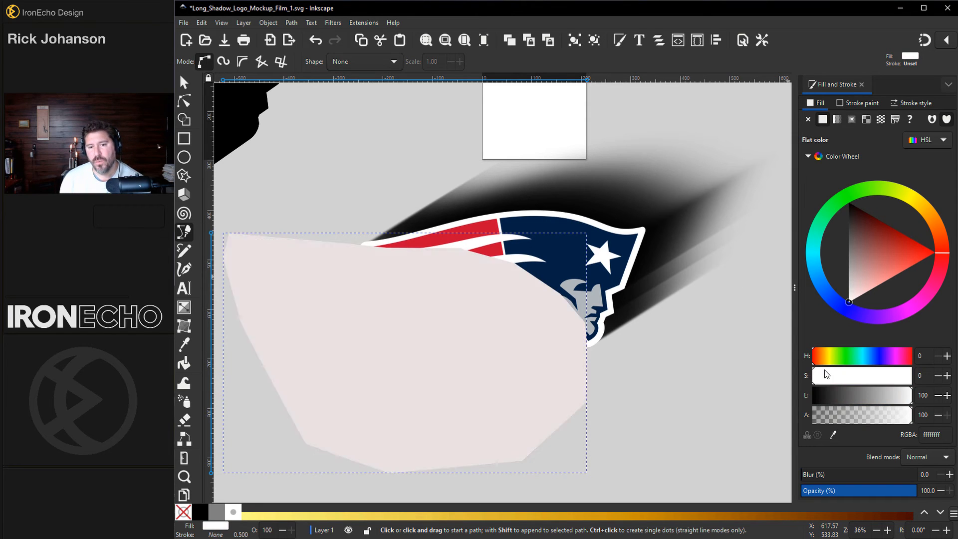
left_click(184, 96)
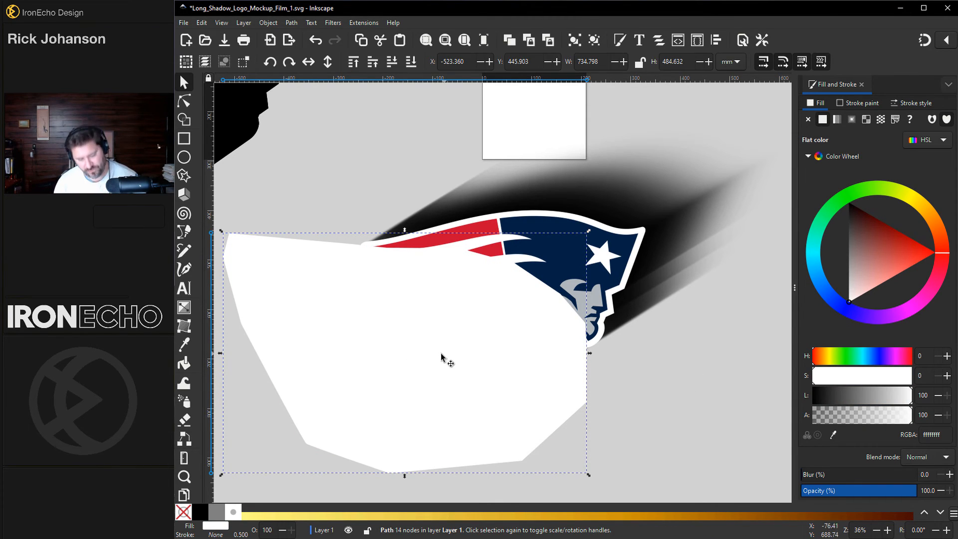
mouse_move(416, 345)
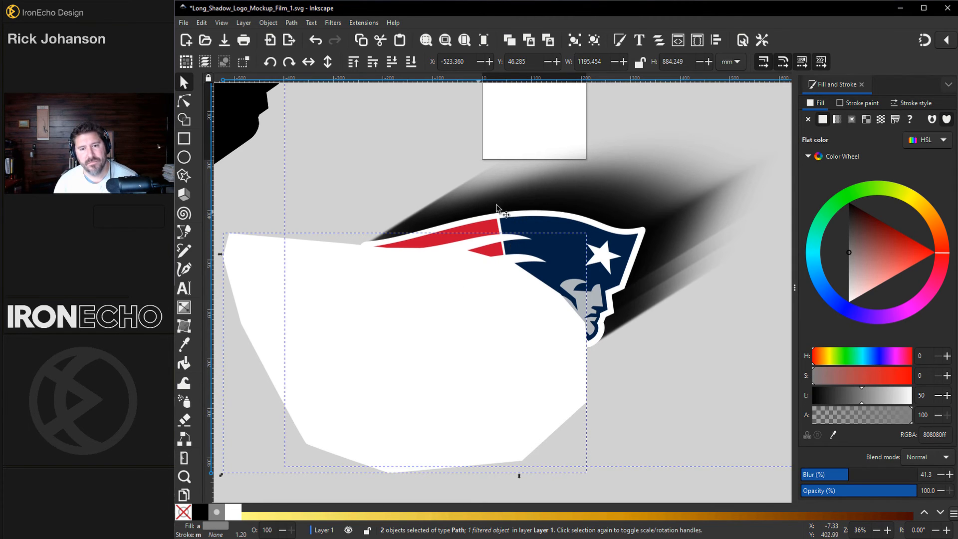
left_click(268, 22)
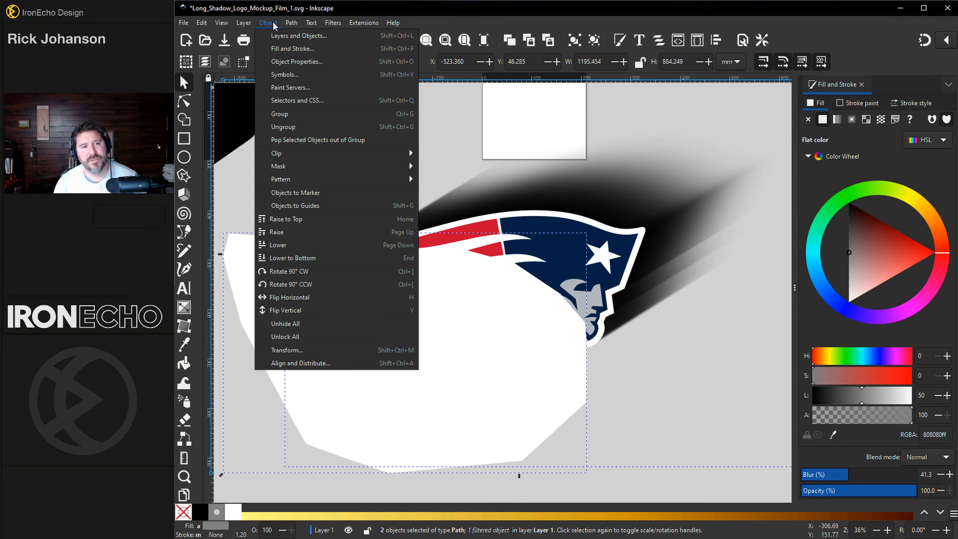
mouse_move(298, 165)
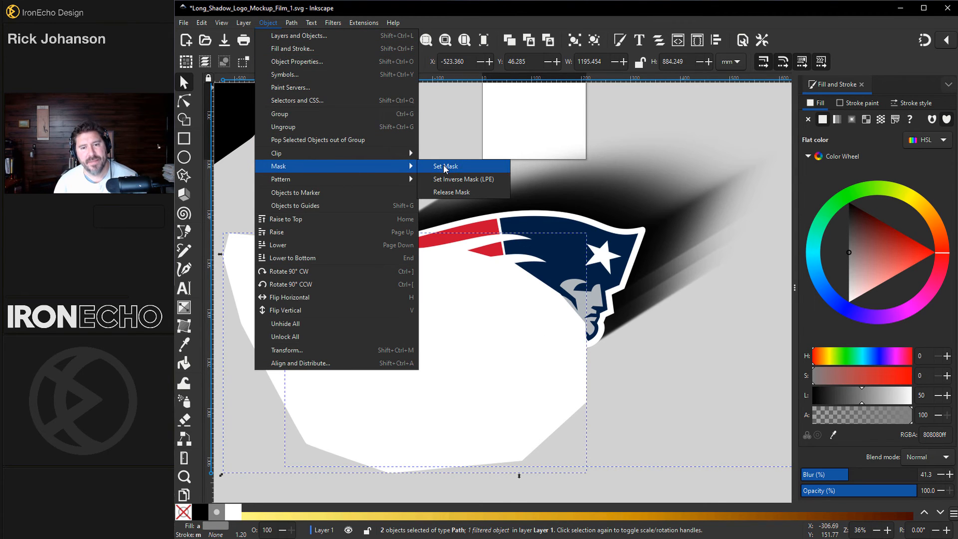
left_click(446, 166)
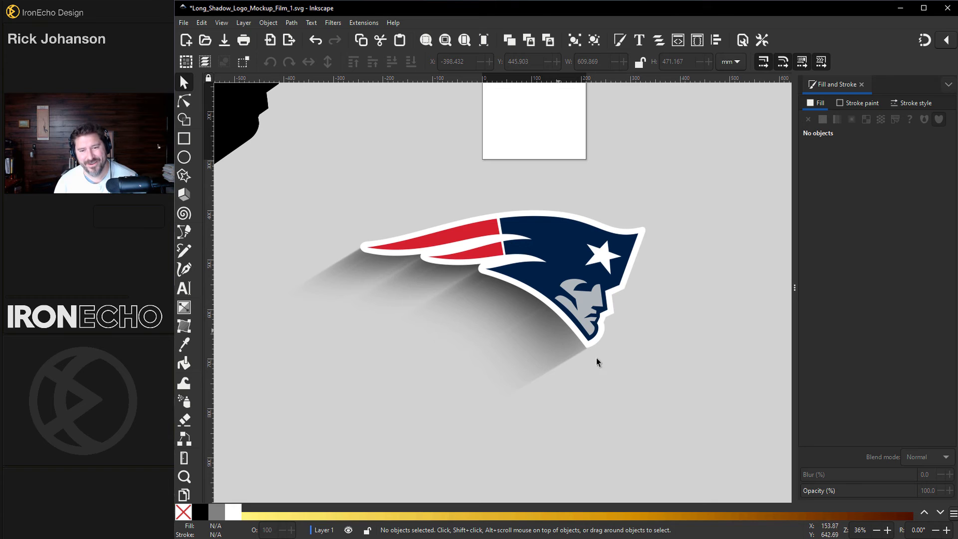
mouse_move(484, 327)
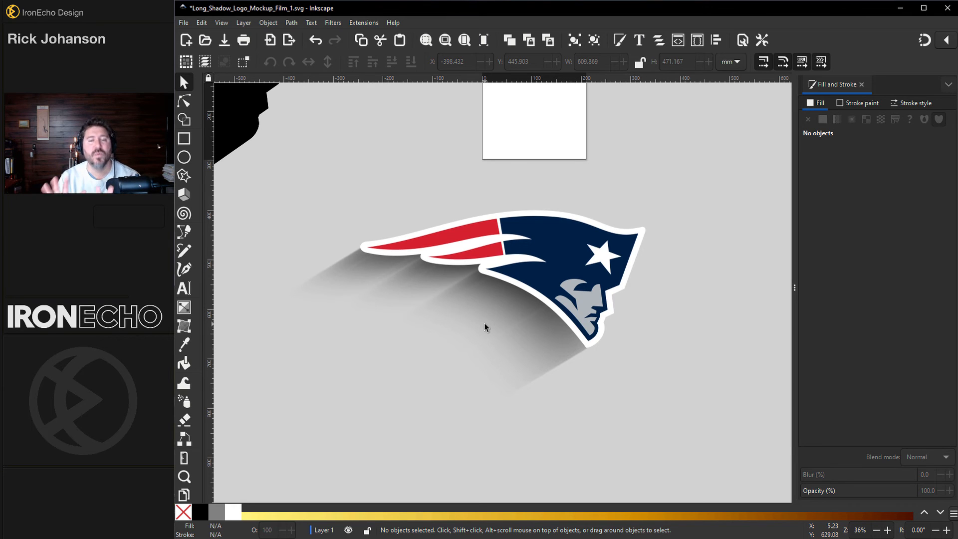
mouse_move(456, 288)
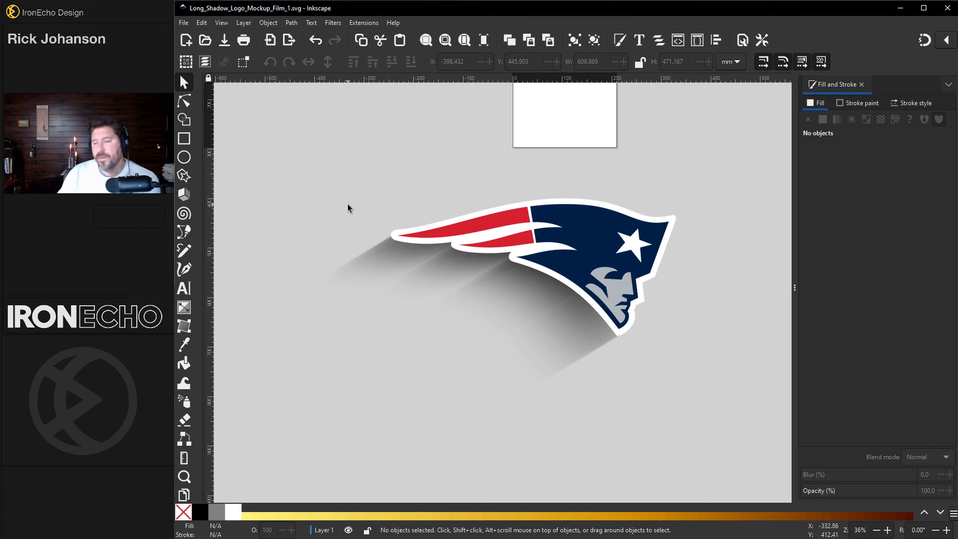
mouse_move(360, 226)
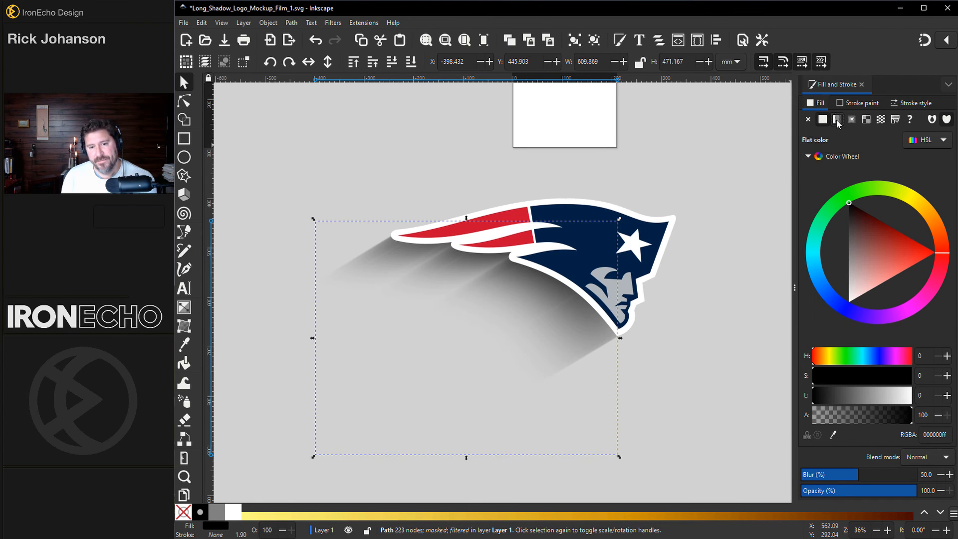
- Give the shadow a linear gradient fill and set its start below the logo
left_click(837, 120)
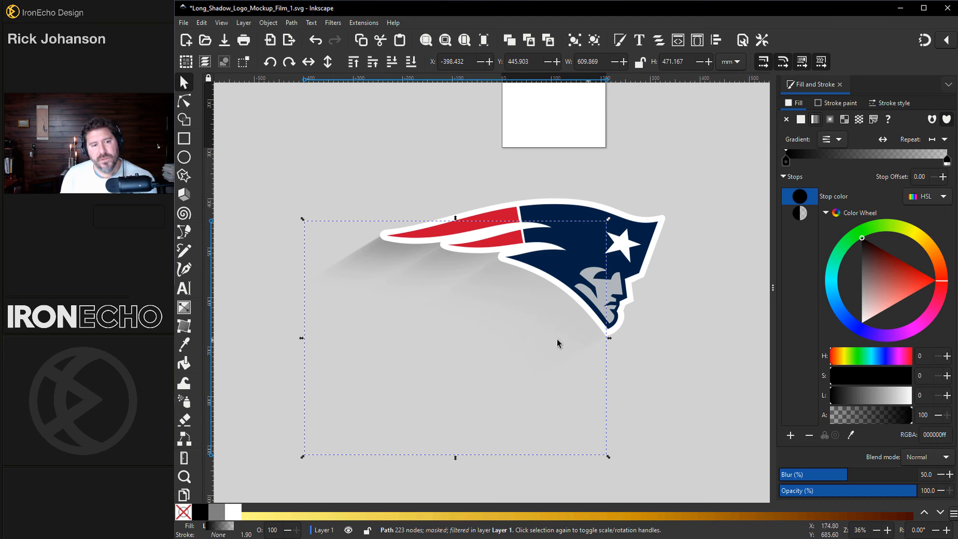
mouse_move(184, 308)
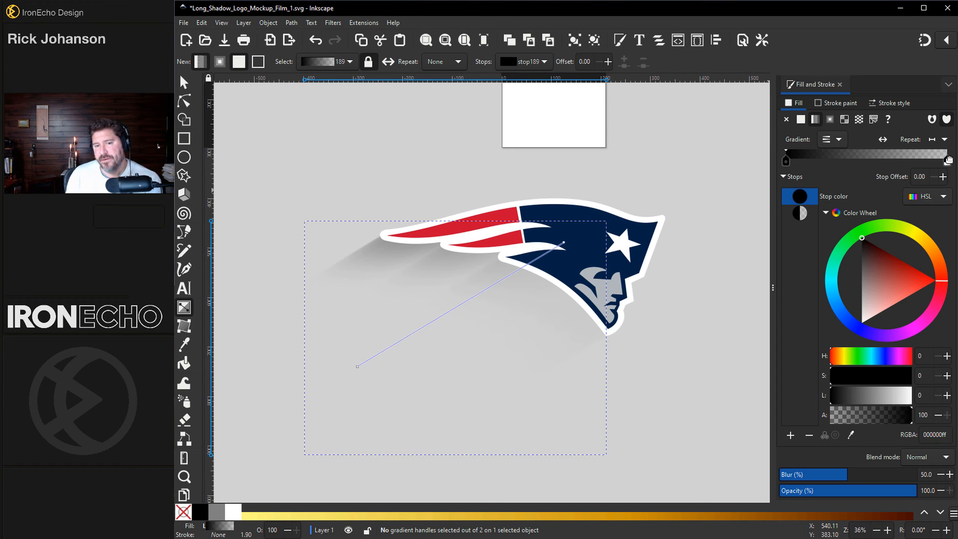
mouse_move(379, 379)
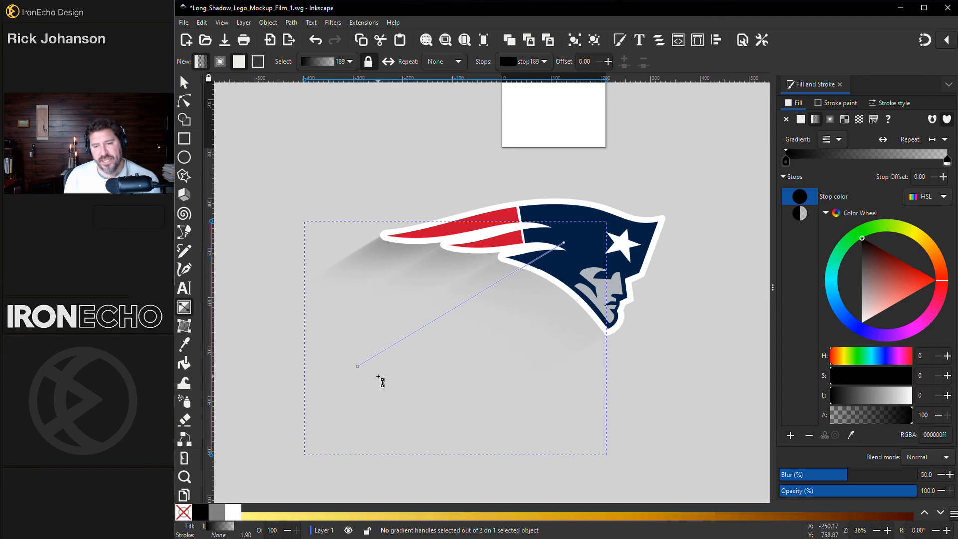
left_click_drag(358, 365, 522, 371)
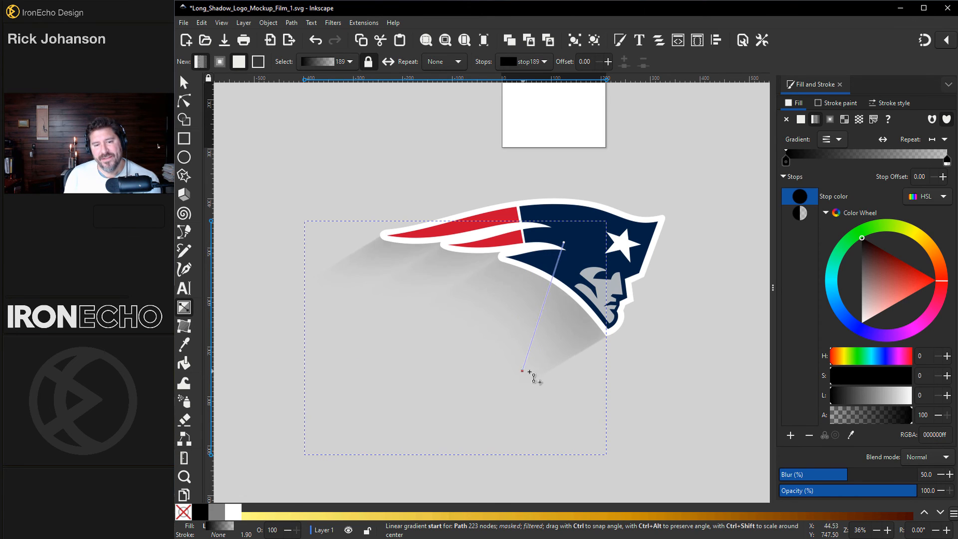
left_click_drag(522, 371, 519, 350)
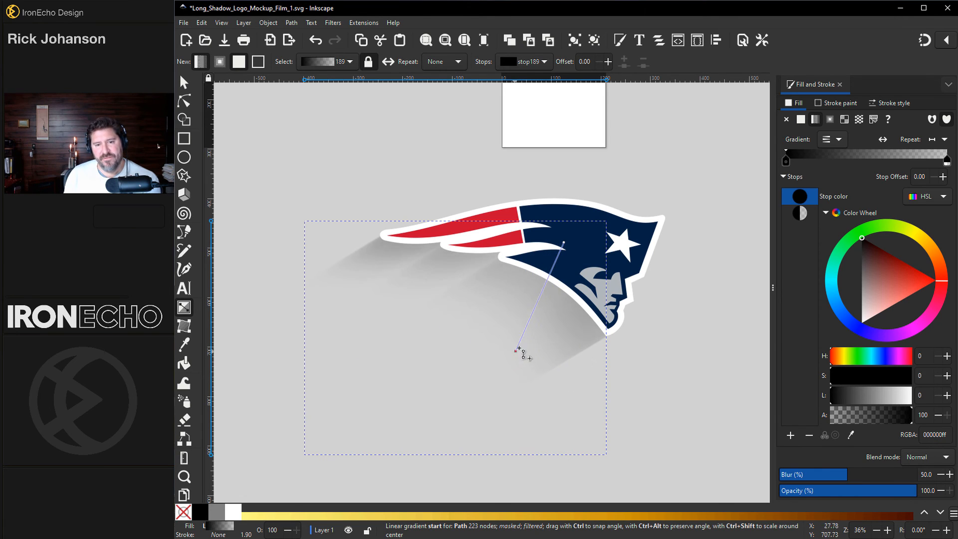
left_click_drag(519, 349, 573, 366)
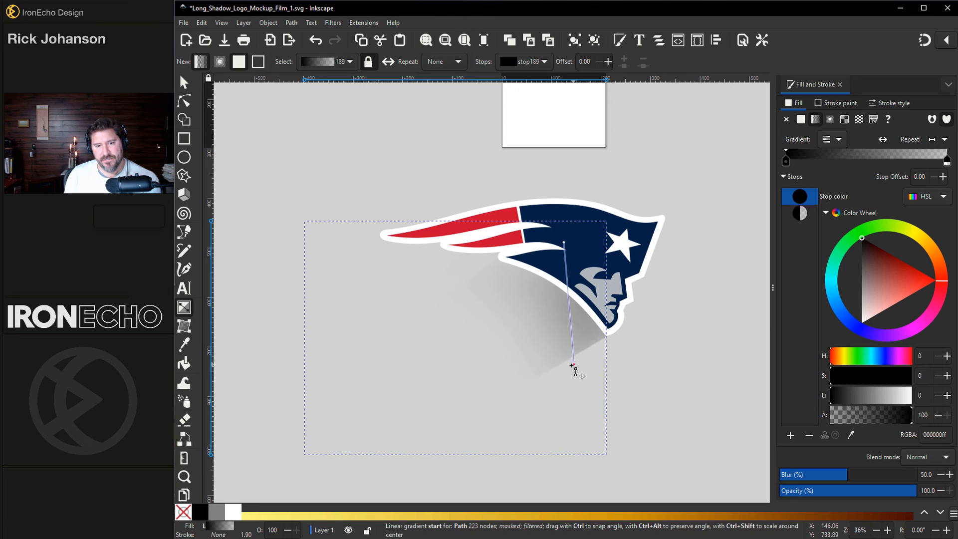
- Place the gradient end at the logo's edge so the shadow fades away from it
left_click_drag(573, 366, 437, 195)
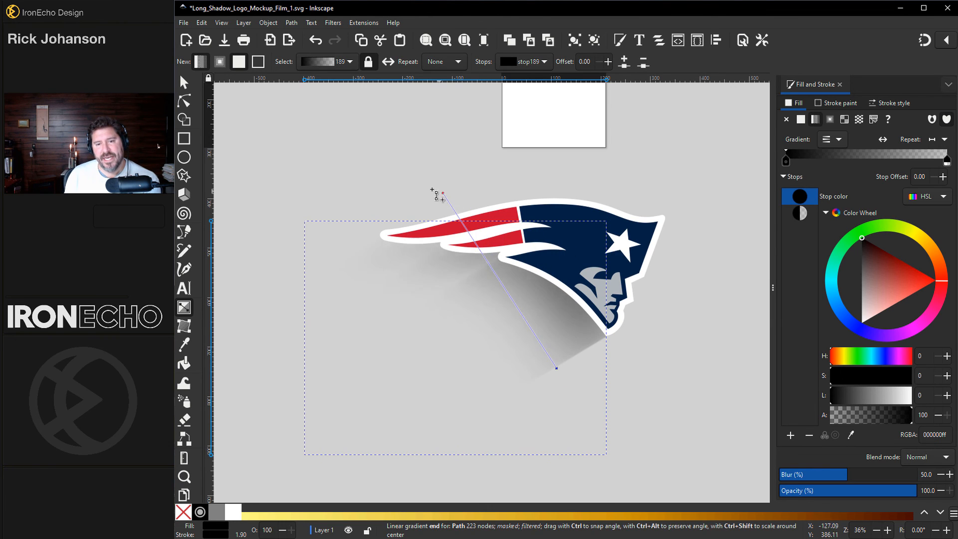
left_click_drag(434, 192, 473, 210)
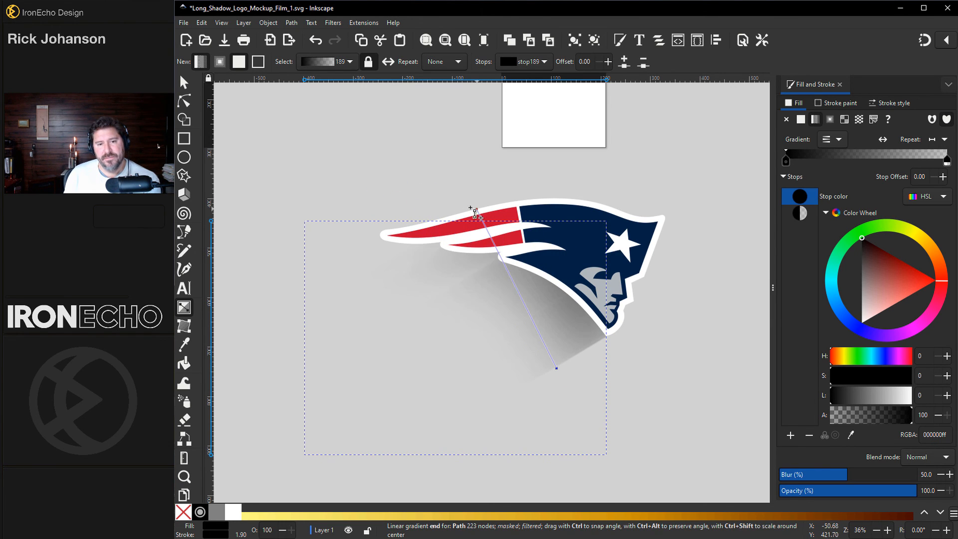